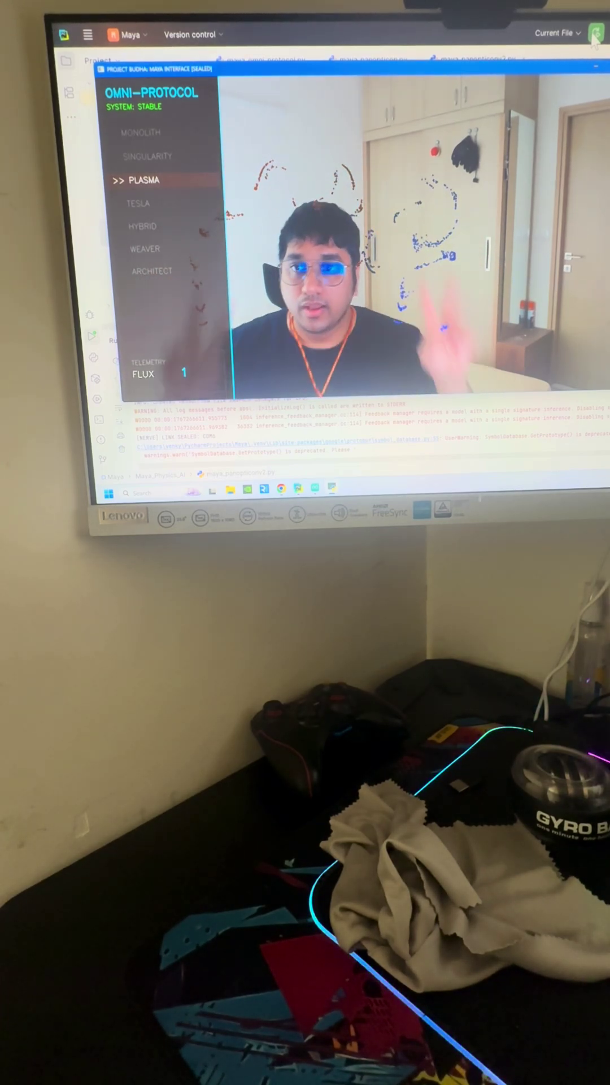
Step: Switch the OMNI-PROTOCOL effect mode from PLASMA to TESLA so telemetry reports voltage
{"action": "left_click", "coordinate": [143, 203]}
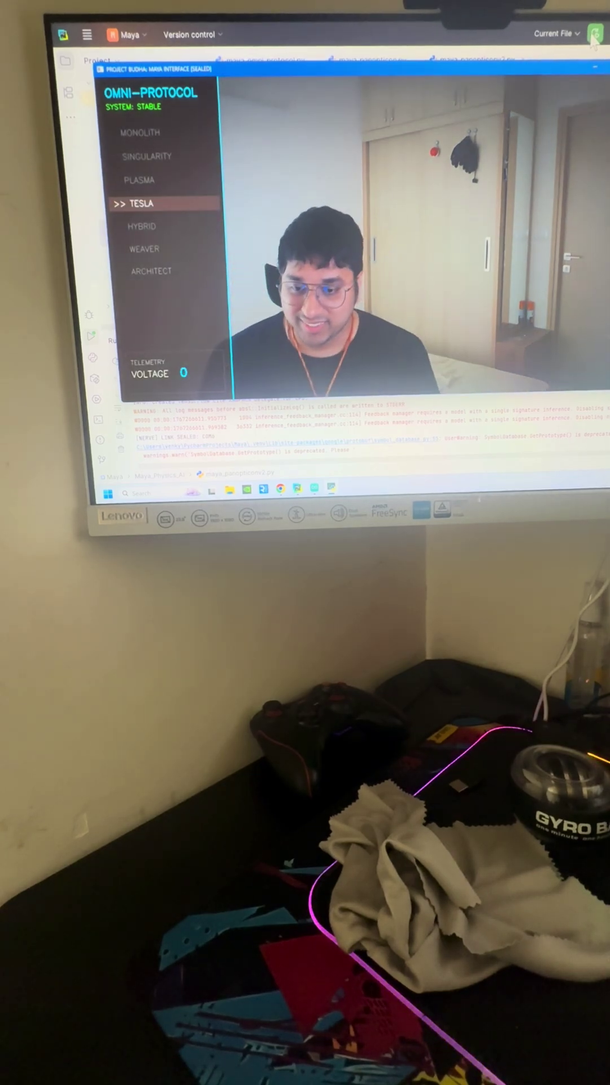